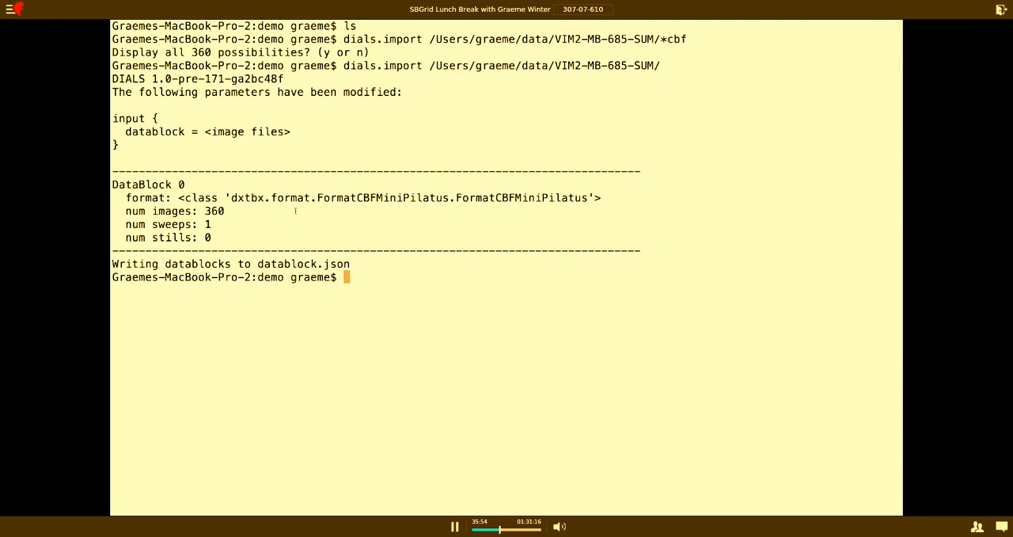
- Launch dials.image_viewer on datablock.json to view the first diffraction image of the 360-image sweep
key(ctrl+r)
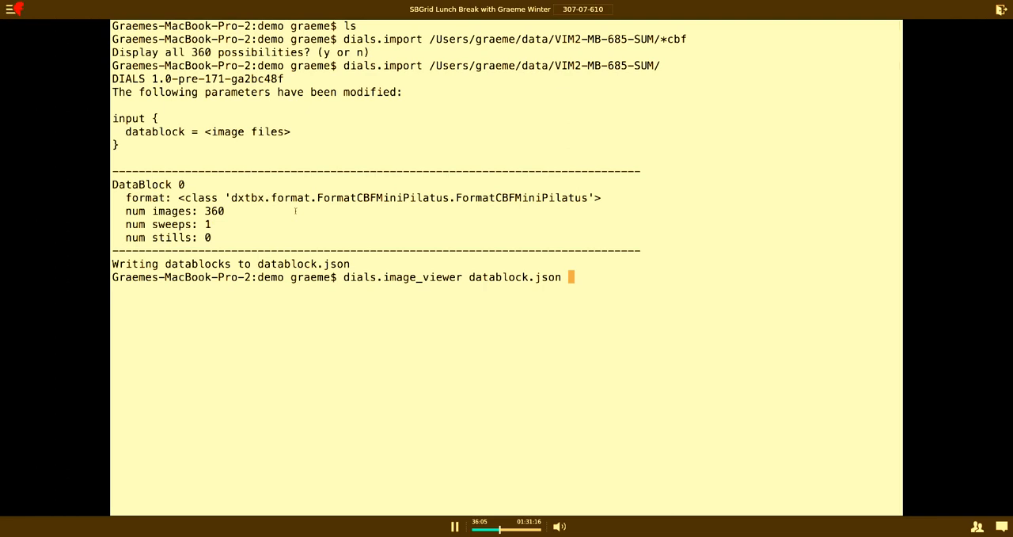
key(Return)
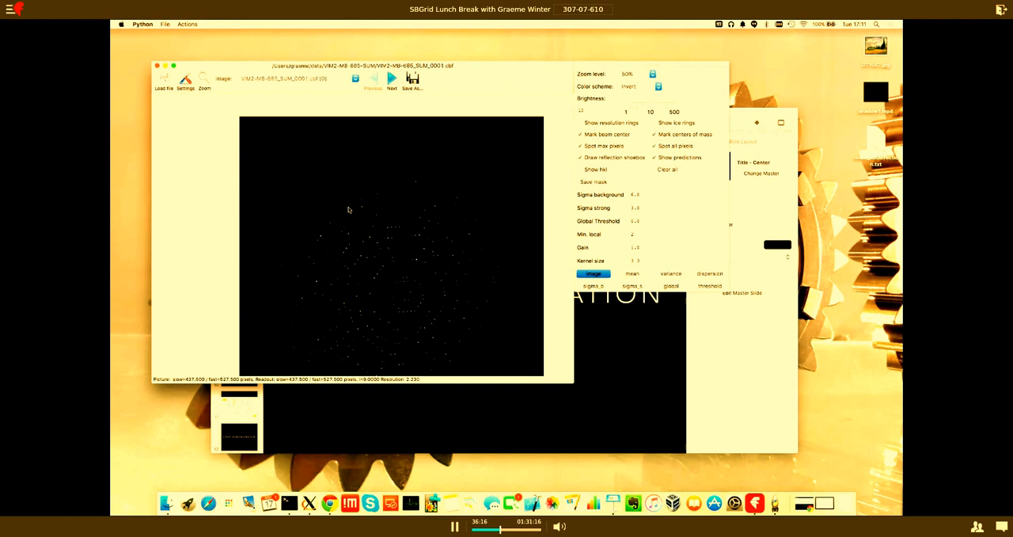
- Inspect the first image in the viewer and close it again
click(653, 73)
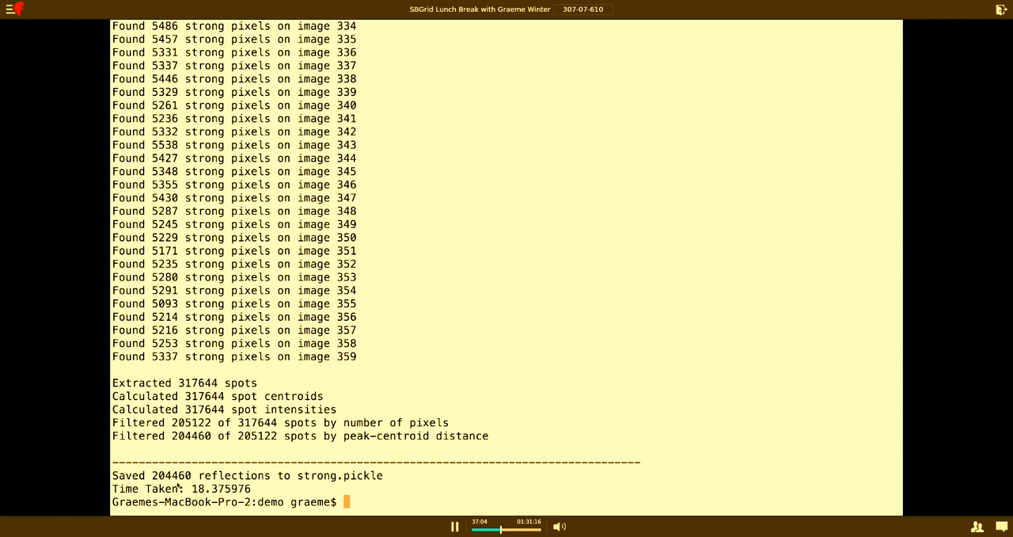
mouse_move(410, 478)
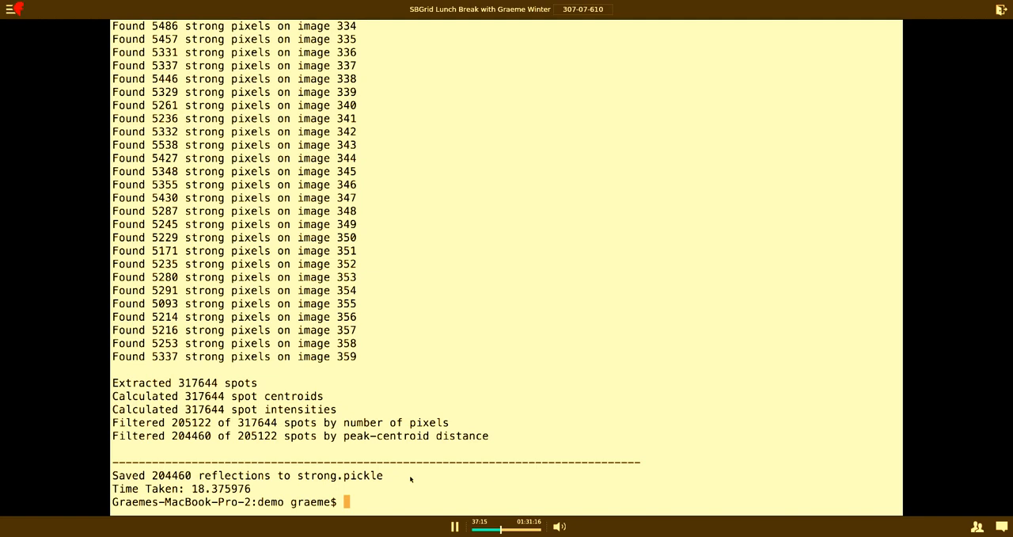
- Run dials.image_viewer datablock.json strong.pickle to overlay the 204460 found spots on the image
text(dials.image_viewer datablock.json strong.pickle)
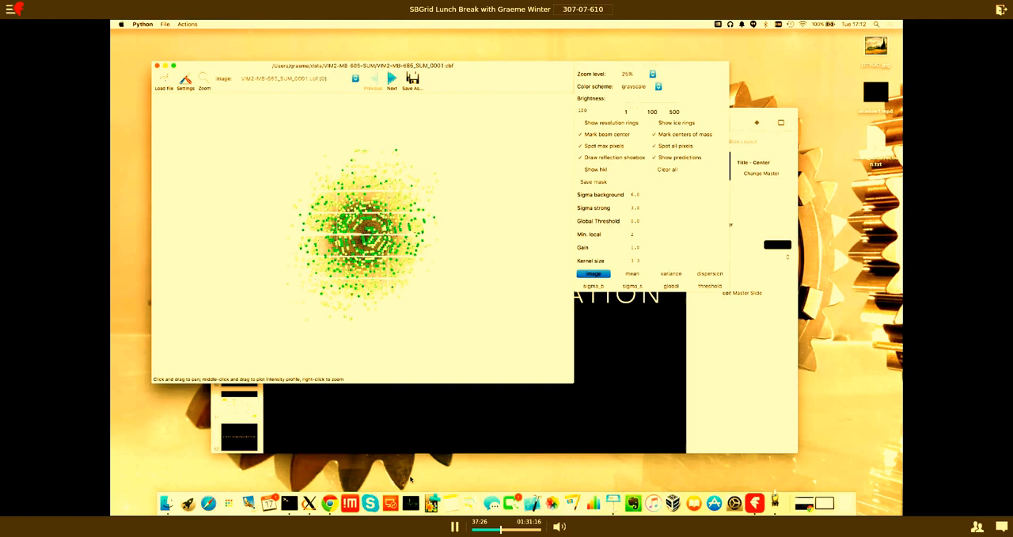
- Zoom into the central spots and beam centre, then close the image viewer
click(627, 73)
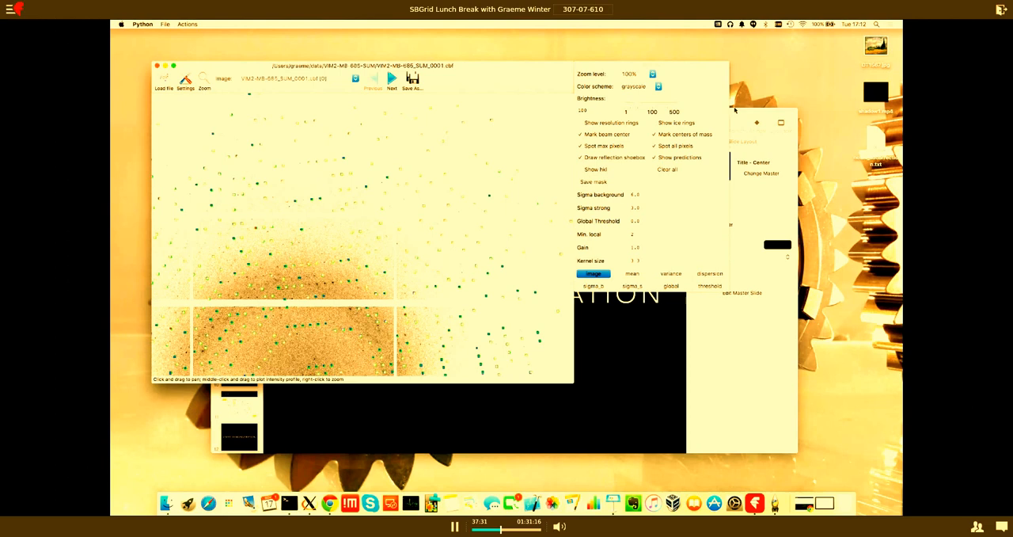
click(659, 85)
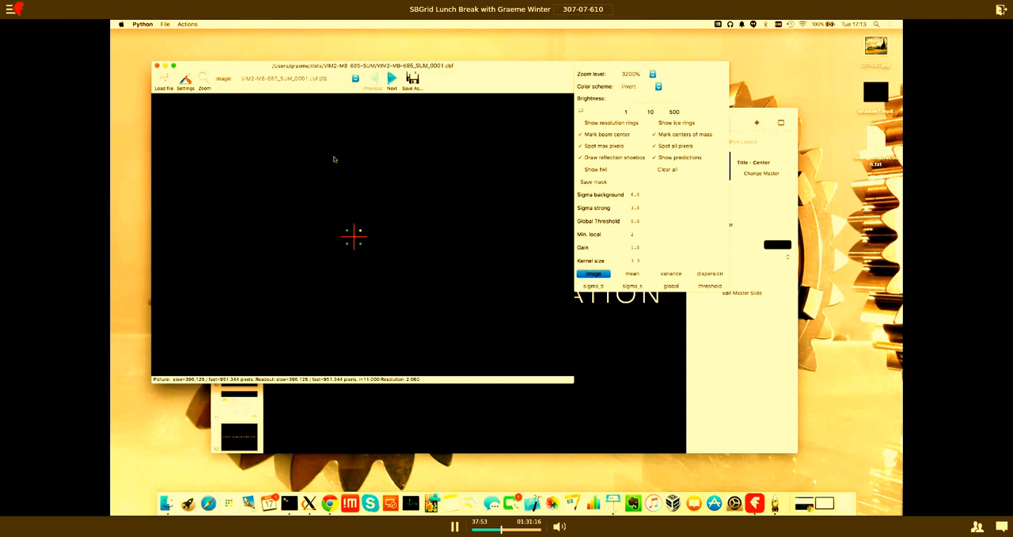
click(389, 78)
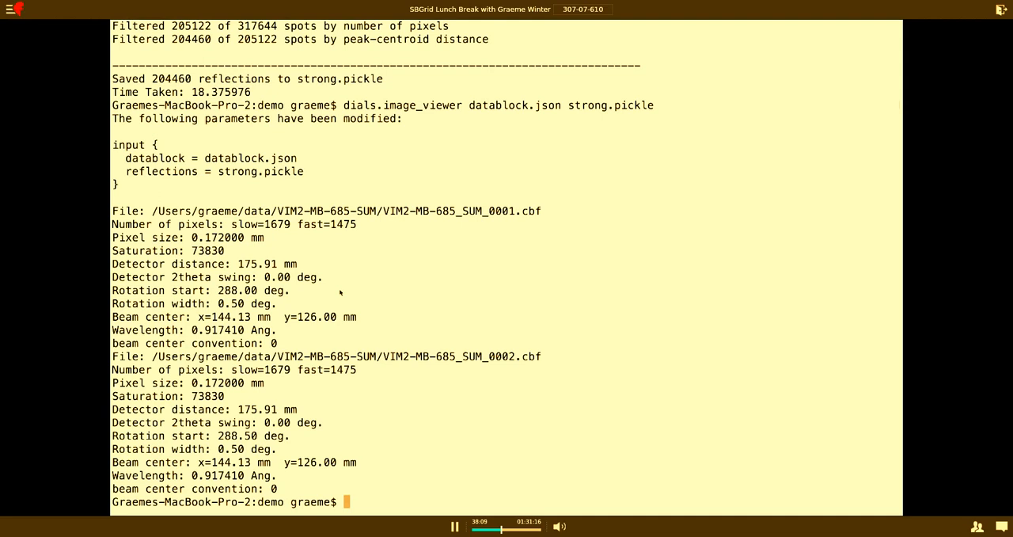
- Launch dials.reciprocal_lattice_viewer on datablock.json and strong.pickle
text(dials.reciprocal_lattice_viewer)
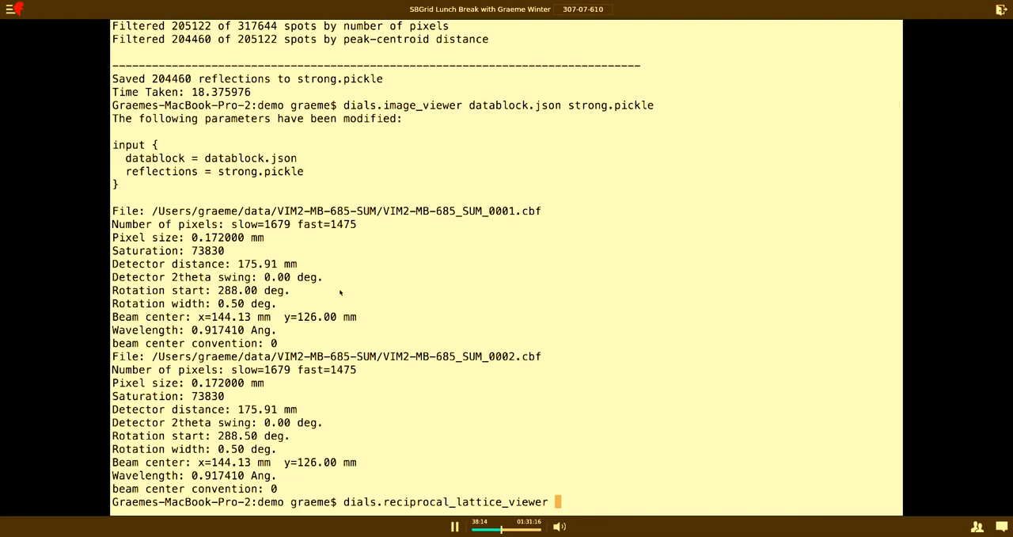
text(datablock.json)
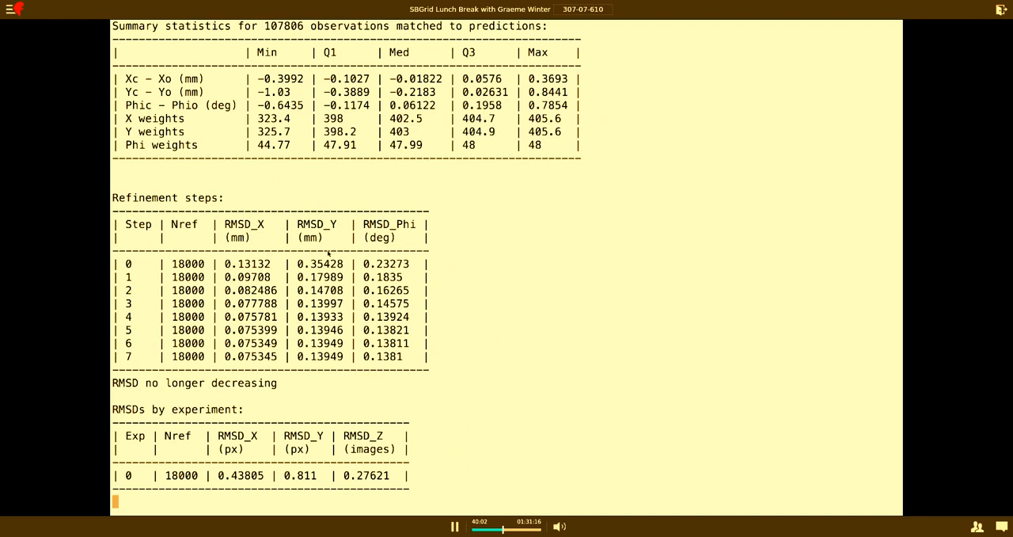
- Read the final refined P1 cell (64.616, 64.651, 65.321 Å) as dials.index saves experiments.json and indexed.pickle
scroll(down, 3)
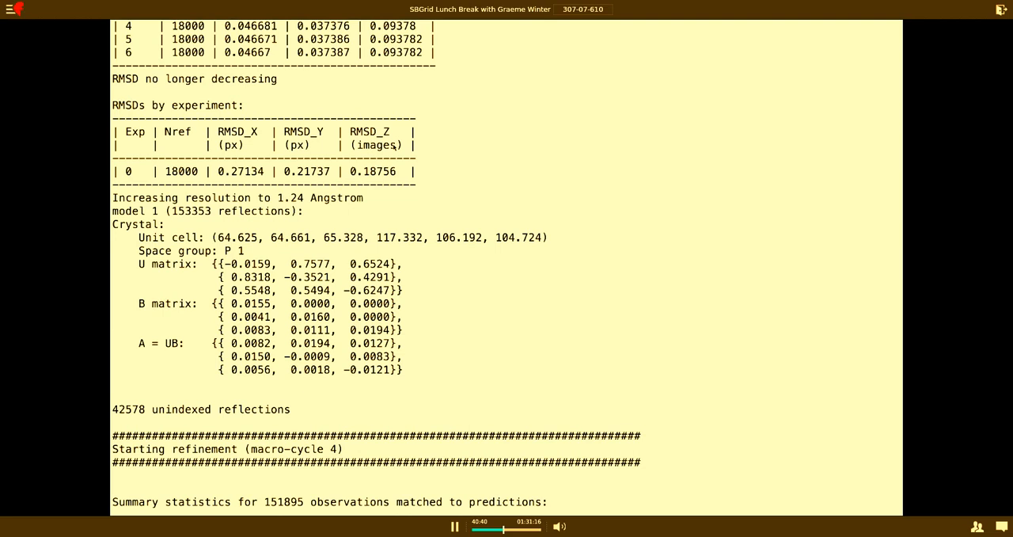
scroll(down, 3)
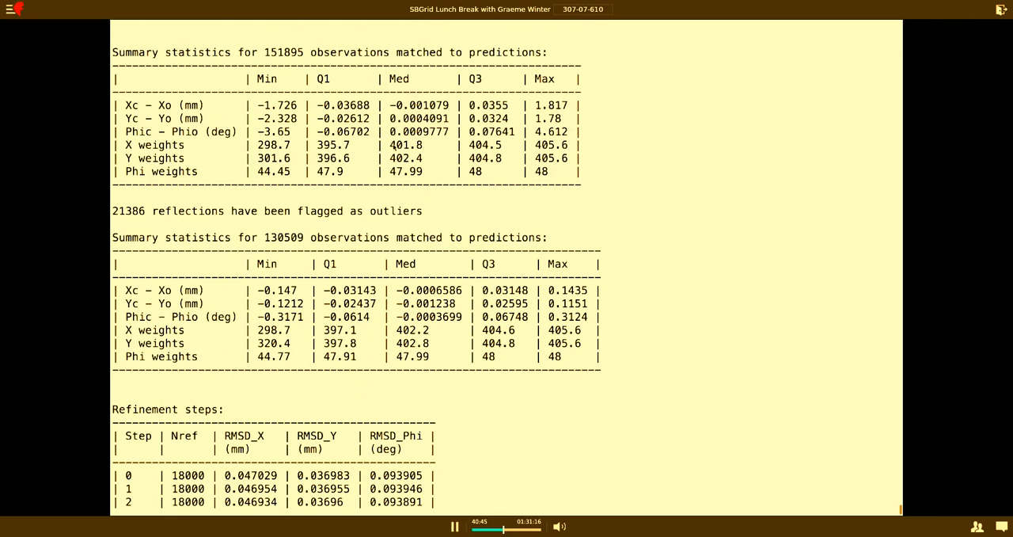
scroll(down, 3)
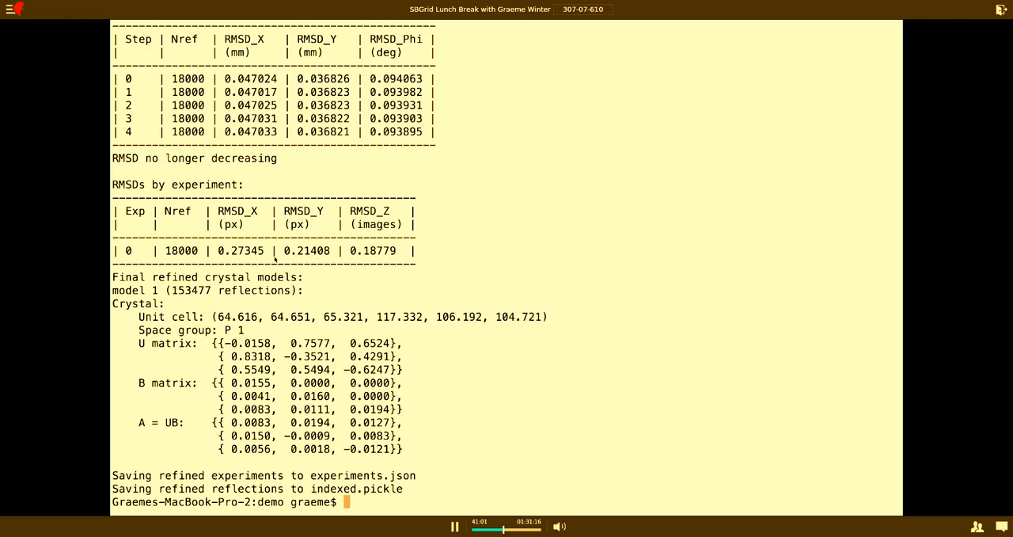
mouse_move(380, 263)
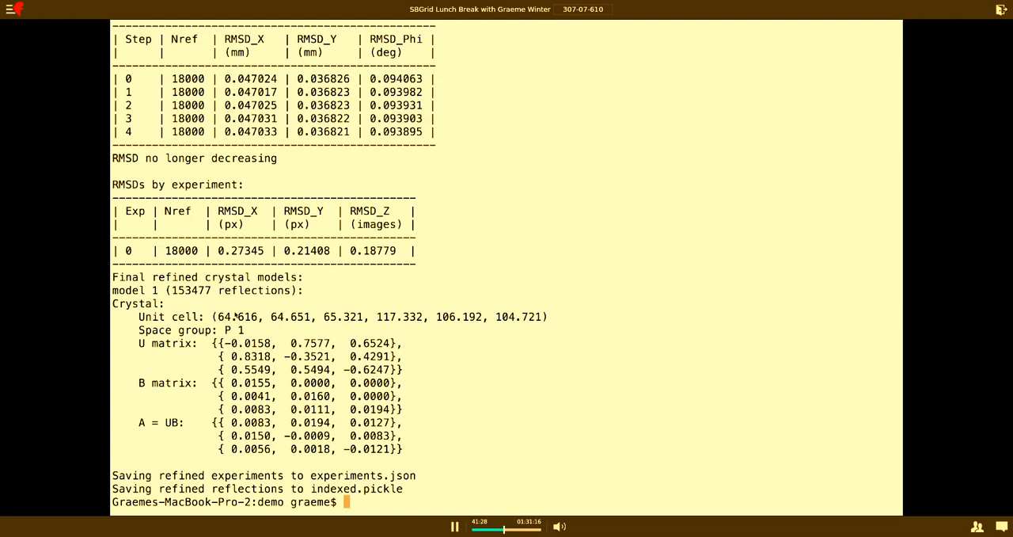
key(ctrl+r)
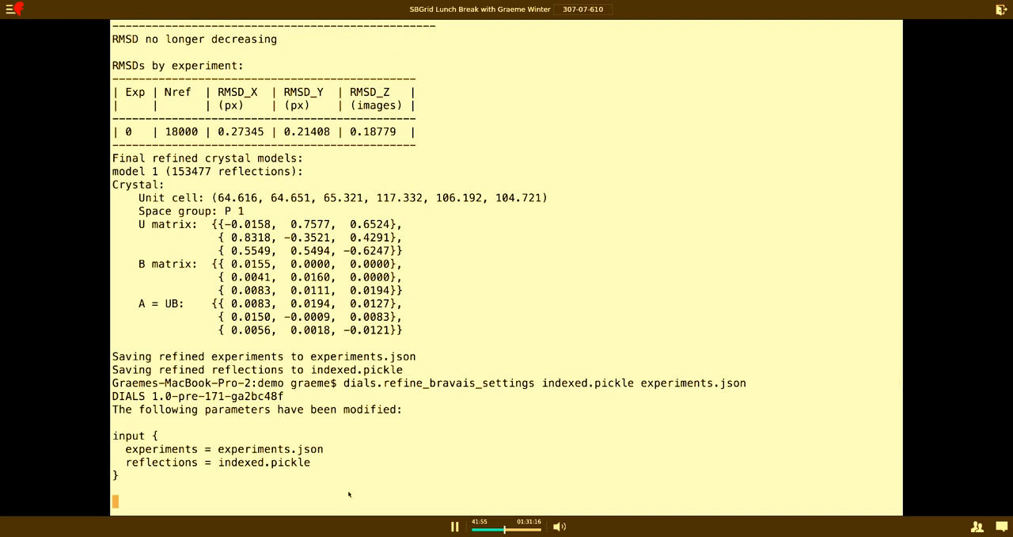
mouse_move(510, 236)
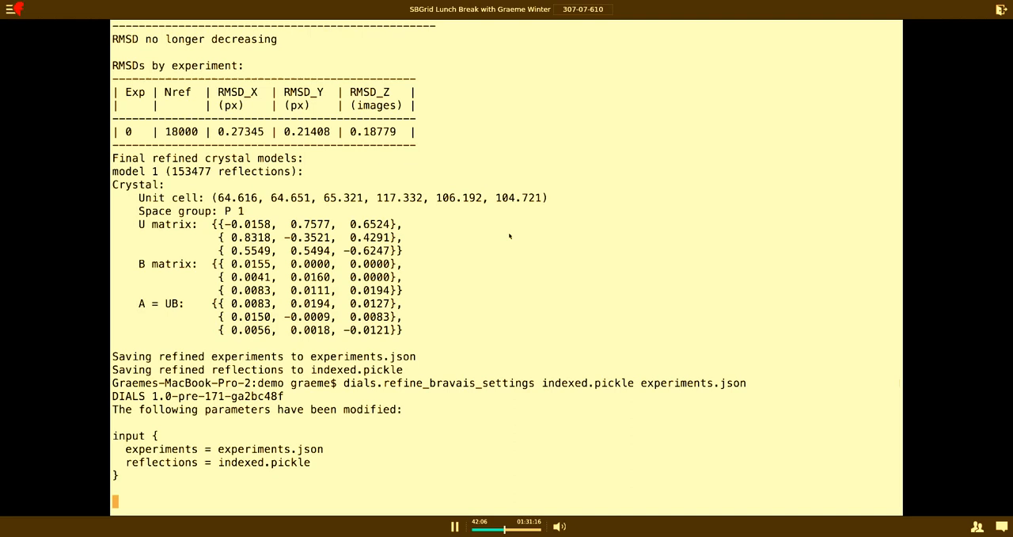
- Review the nine Bravais lattice solutions from aP to tI with their metric fits and rmsds
scroll(down, 3)
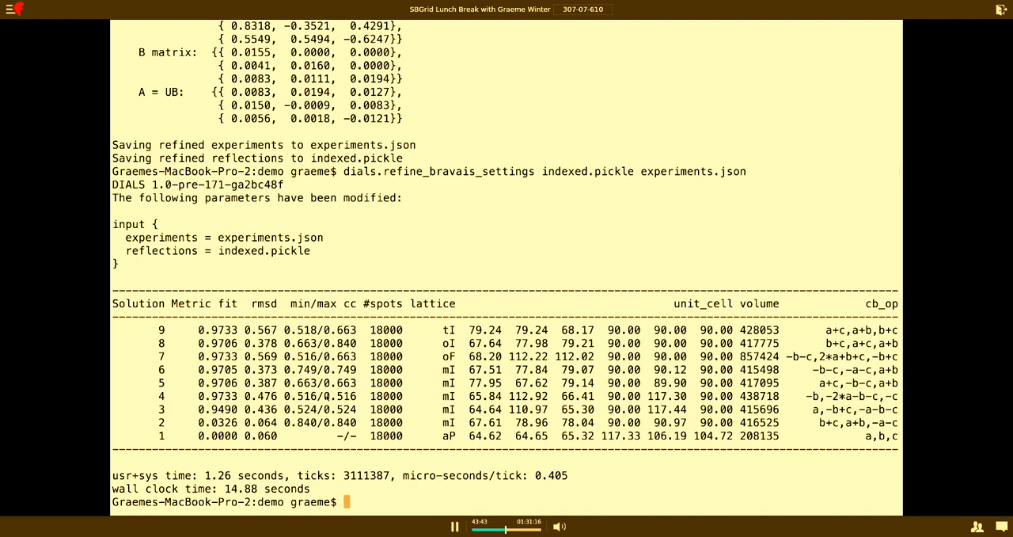
mouse_move(458, 433)
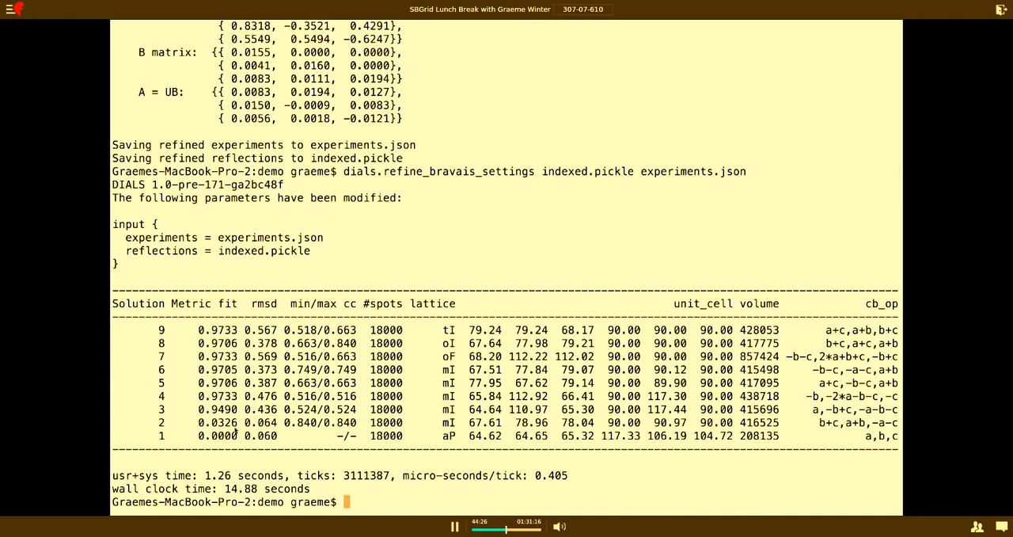
mouse_move(678, 462)
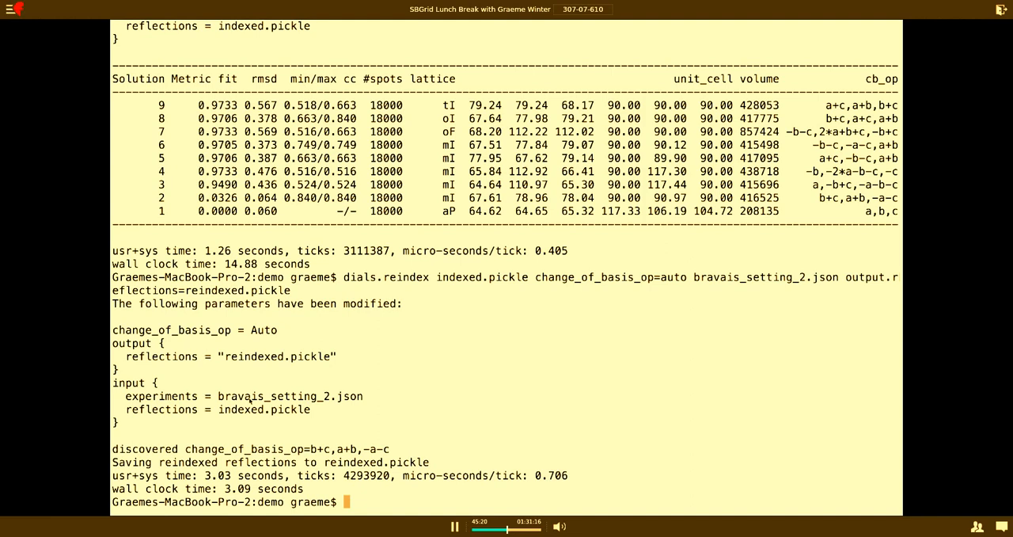
mouse_move(235, 221)
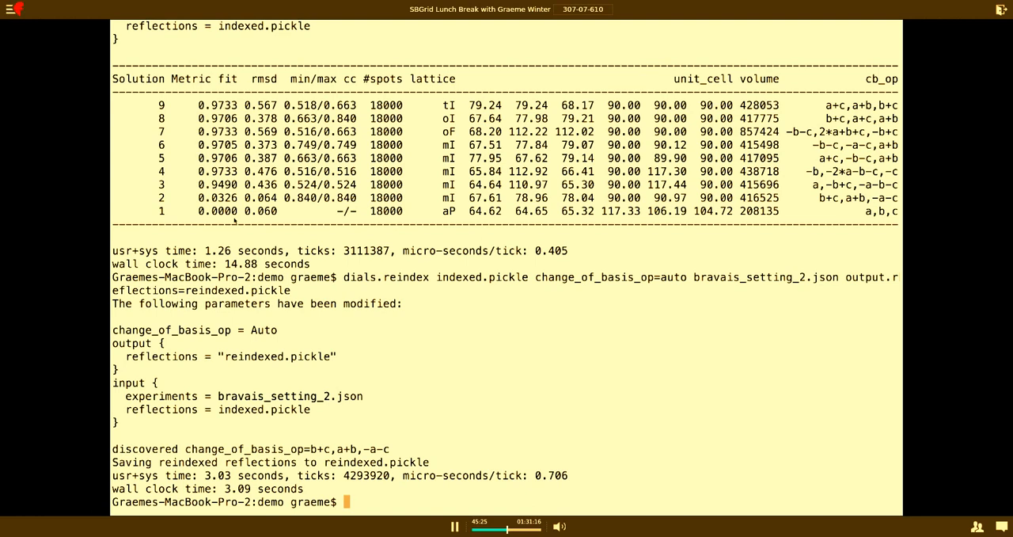
- Run dials.refine on bravais_setting_2.json and reindexed.pickle, saving refined_experiments.json and refined.pickle
text(dials.refine bra)
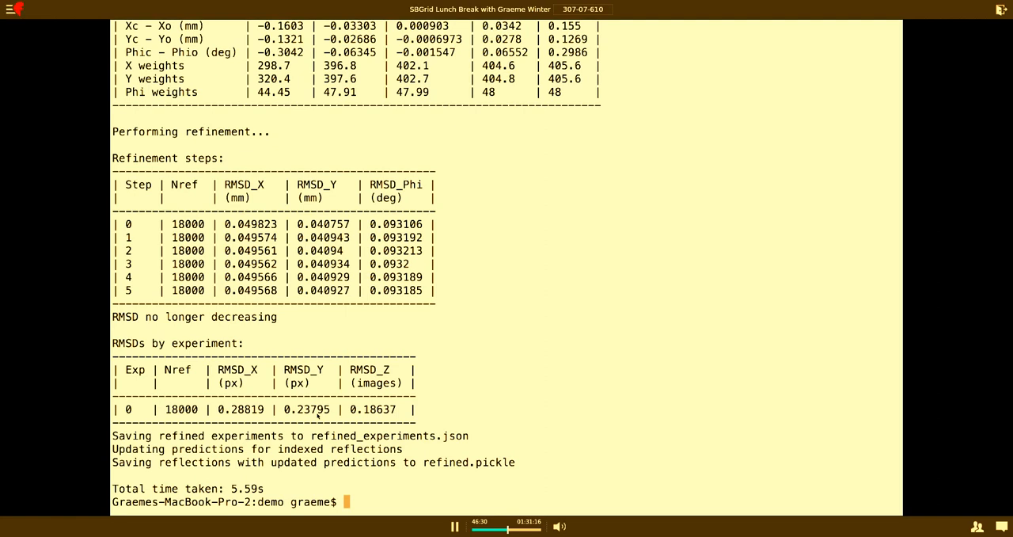
- Rerun dials.refine with scan_varying=true, lowering RMSDs to 0.227, 0.194 px and 0.164 images
text(dials.refine bravais_setting_2.json reindexed.pickle)
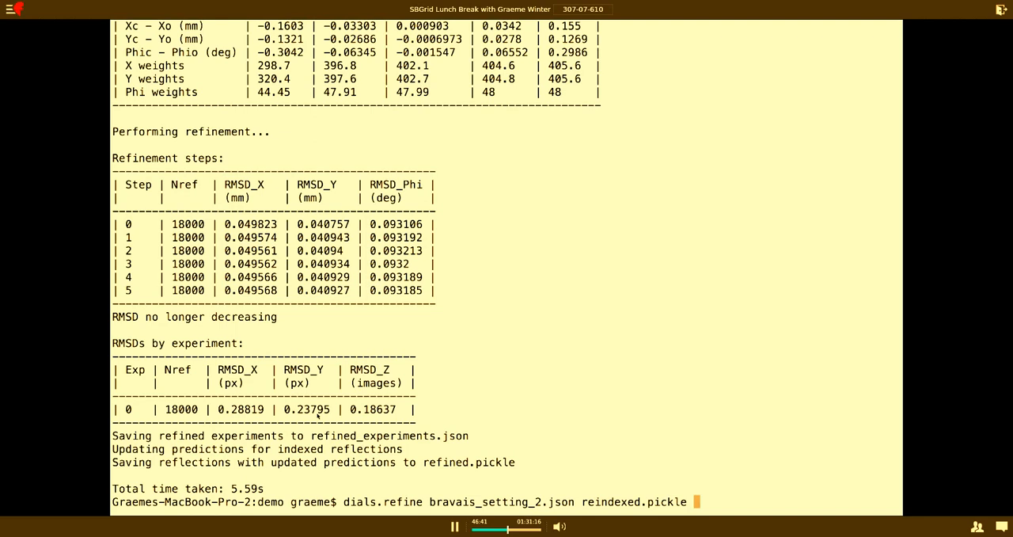
text(scan_varying=true)
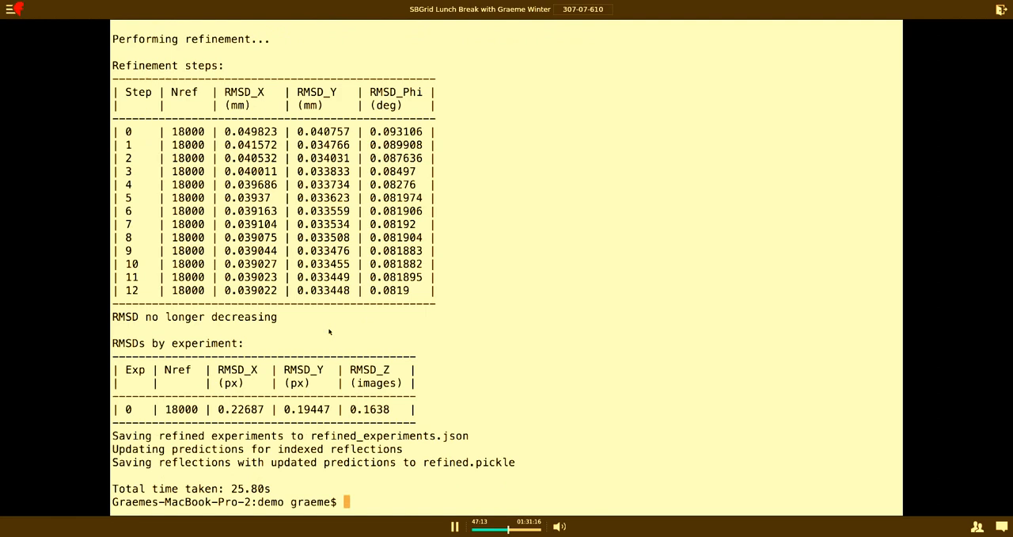
mouse_move(305, 397)
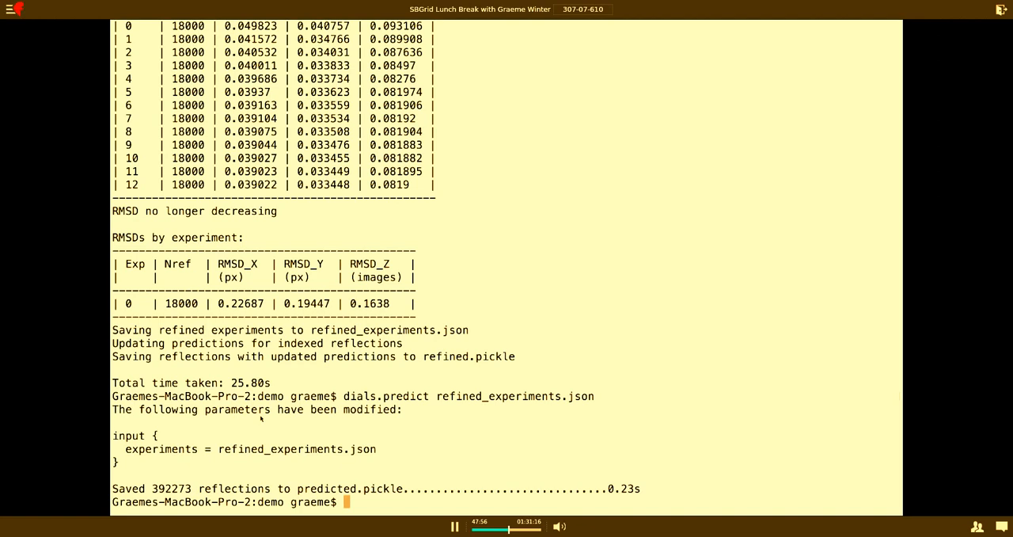
- Run dials.image_viewer on the refined results to show the image with predicted spots
text(dials.image_viewer re)
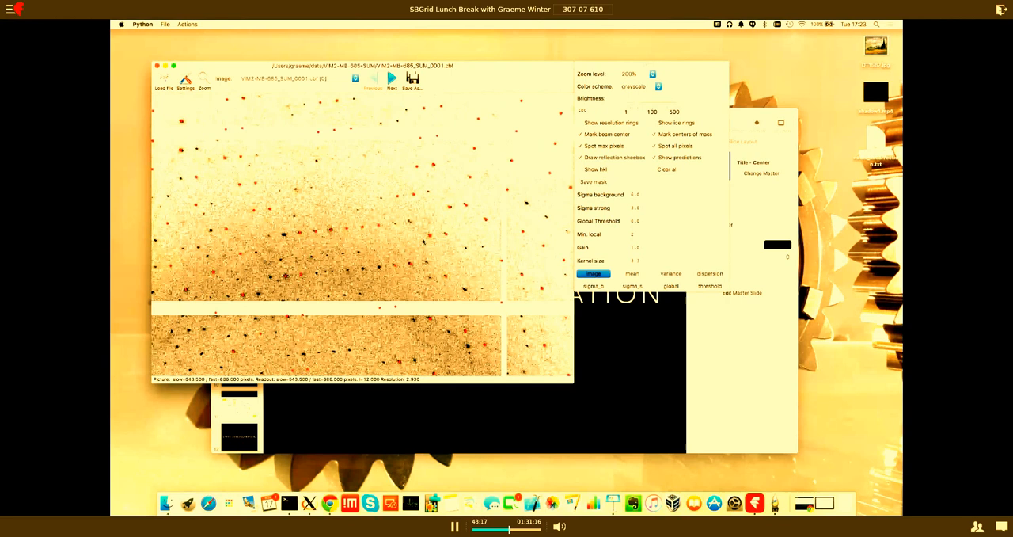
click(391, 77)
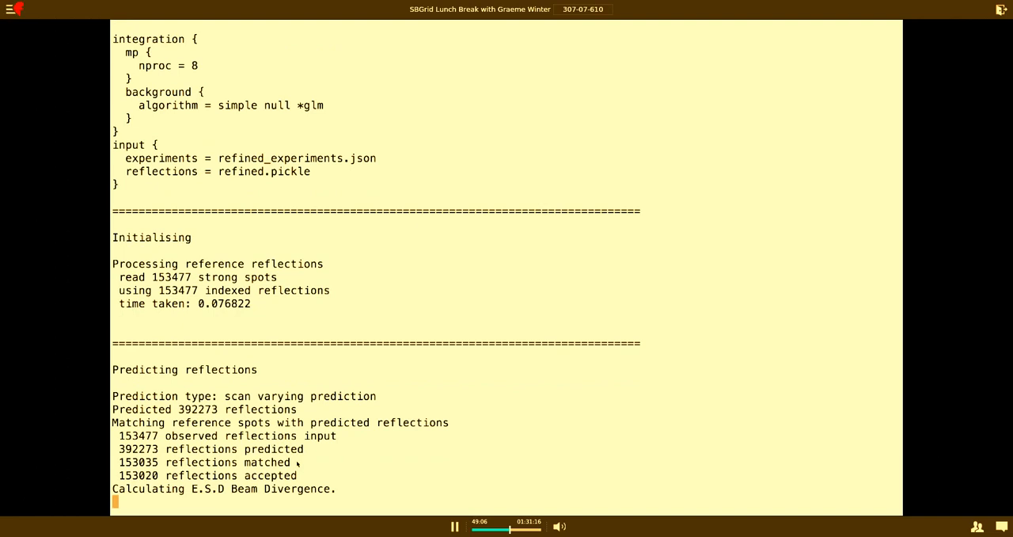
- Scroll through the dials.integrate log as sigma b and sigma m are estimated and images integrate
scroll(down, 3)
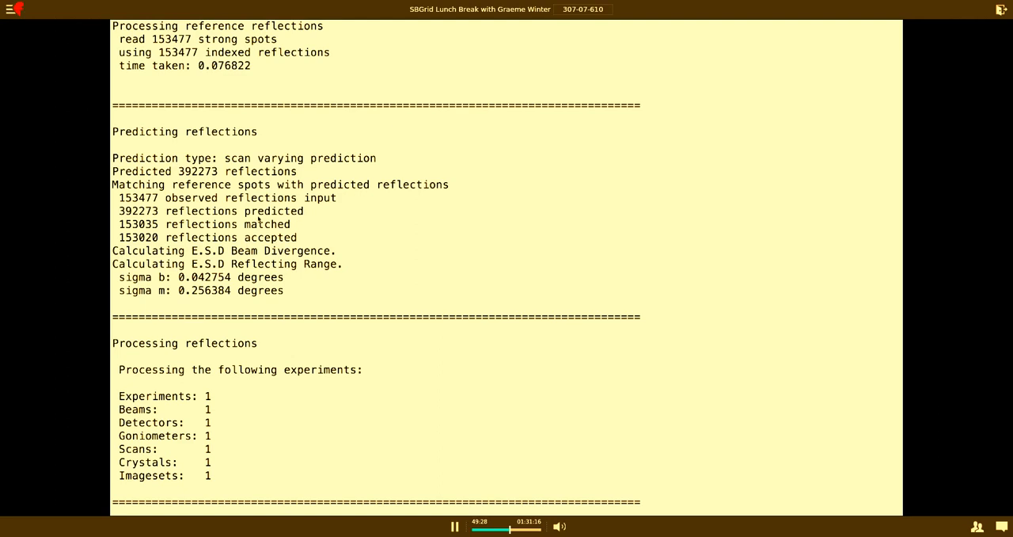
scroll(down, 3)
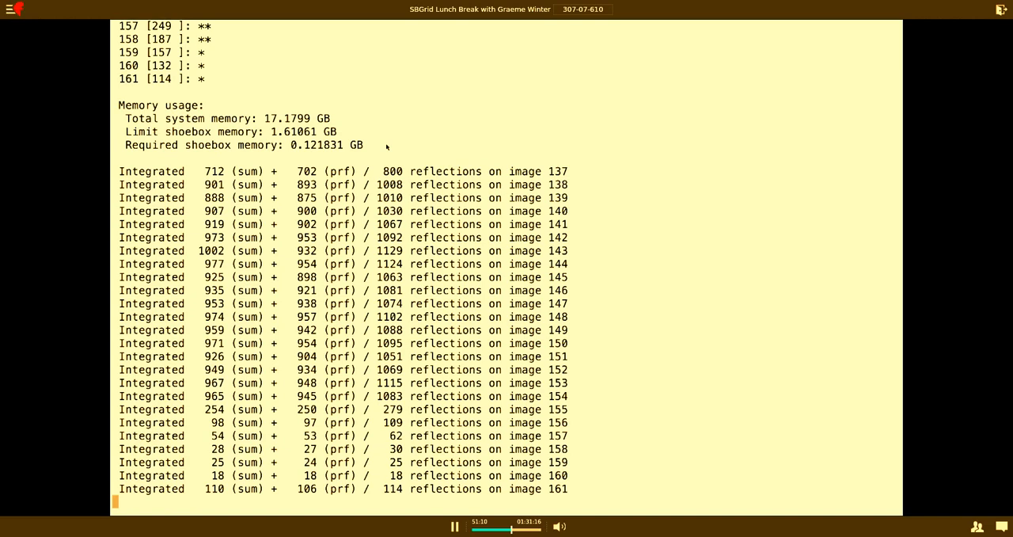
mouse_move(214, 173)
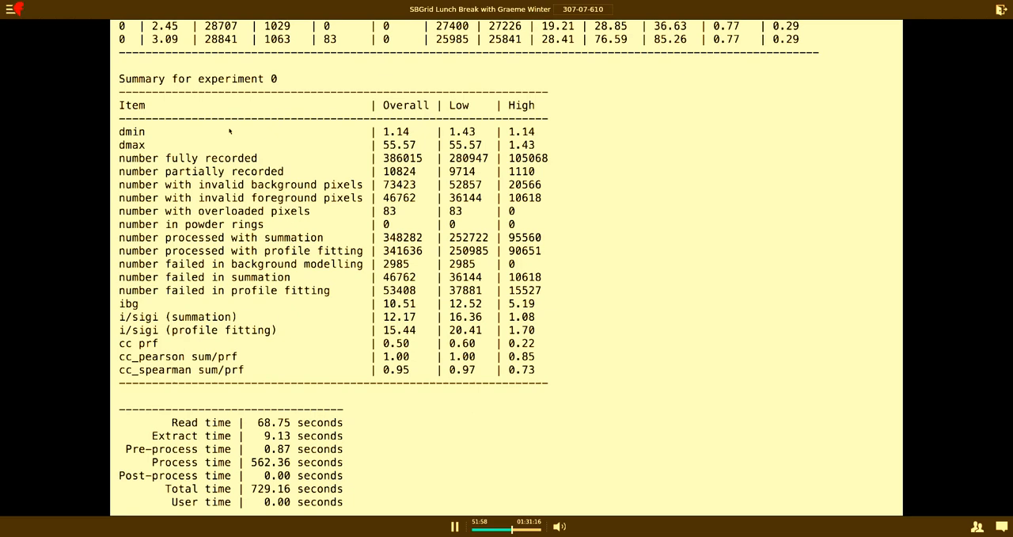
mouse_move(515, 136)
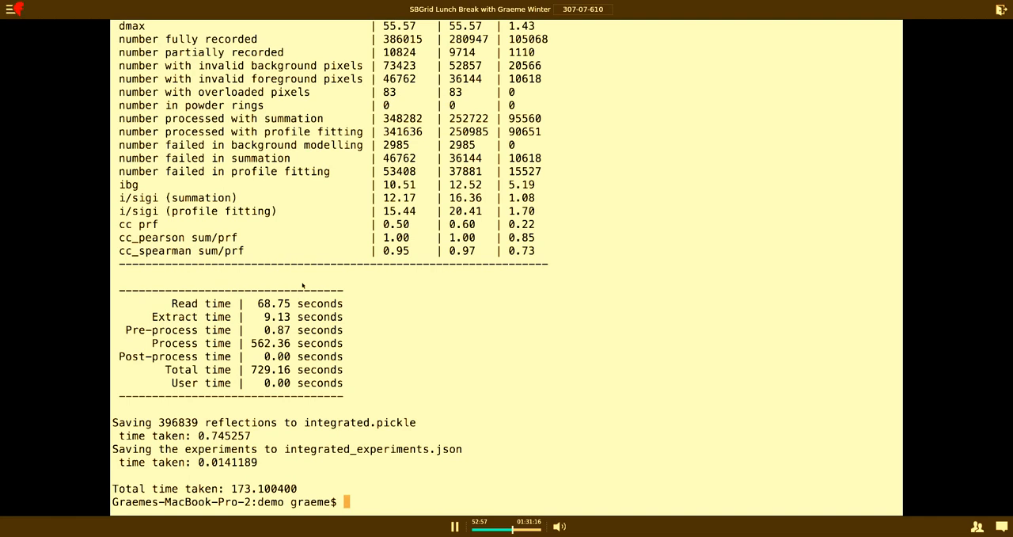
- Recall the dials.export command to write the integrated reflections to an MTZ file
key(ctrl+r)
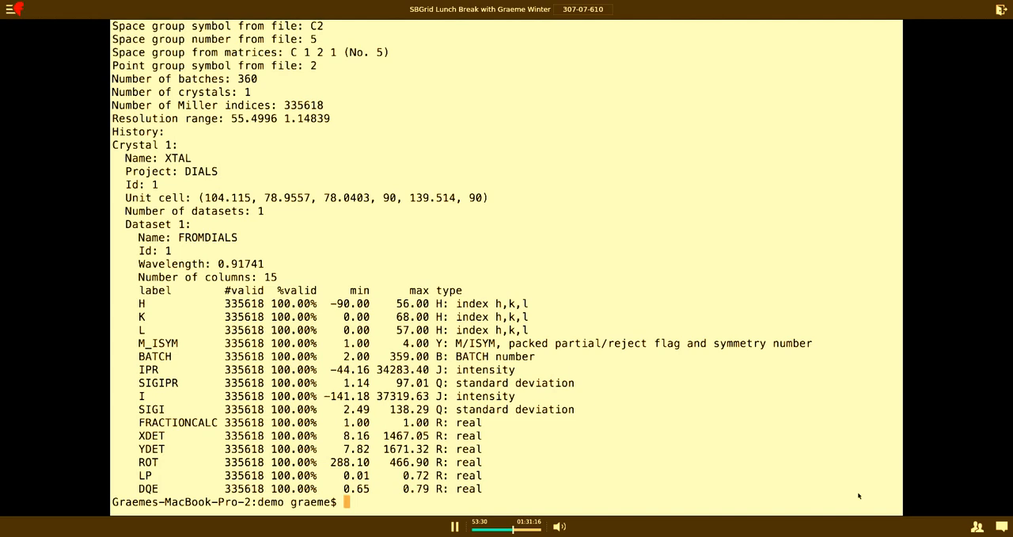
- Recall the pointless command to run symmetry analysis on the exported MTZ
key(ctrl+r)
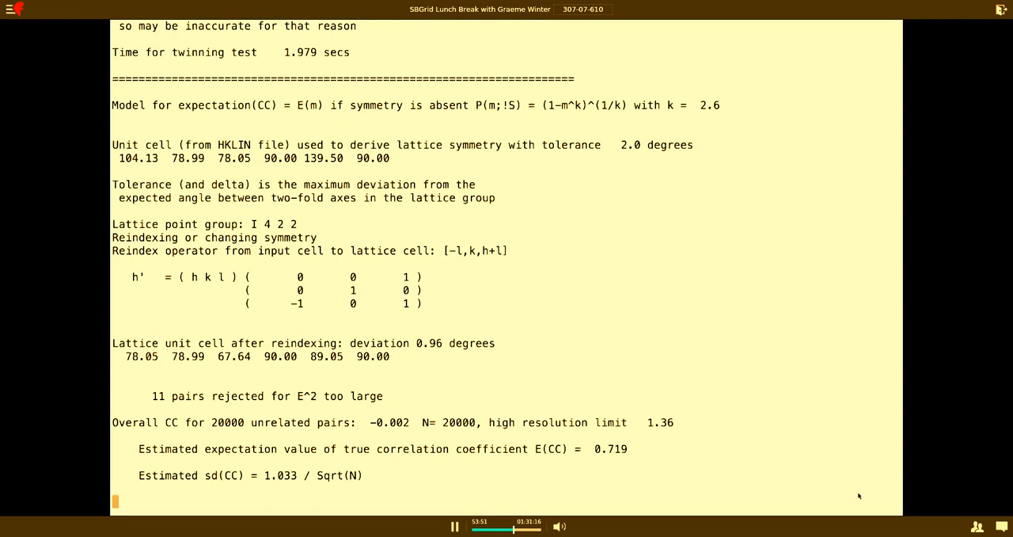
- Scroll through the pointless Laue group scores to the C 1 2 1 space group selection
scroll(down, 3)
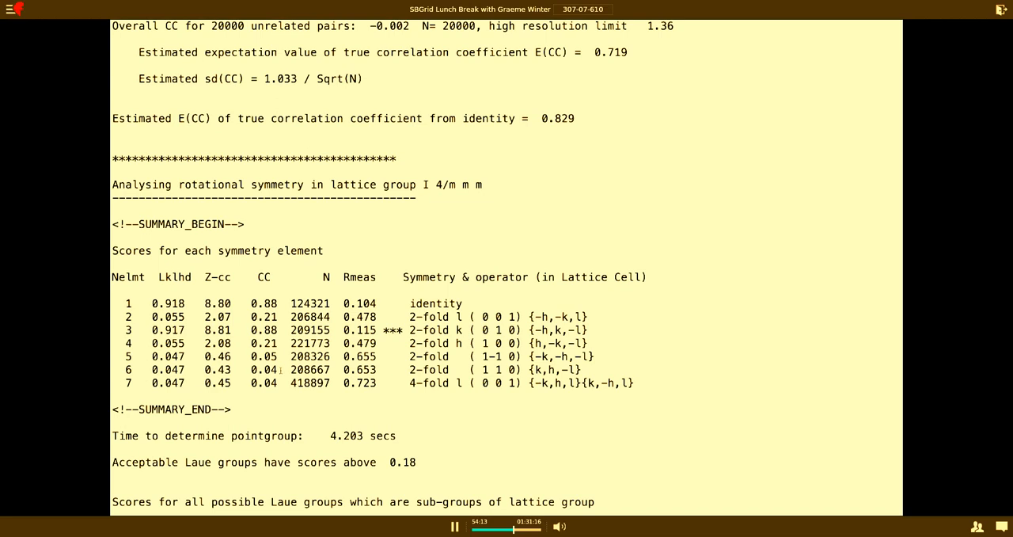
scroll(down, 3)
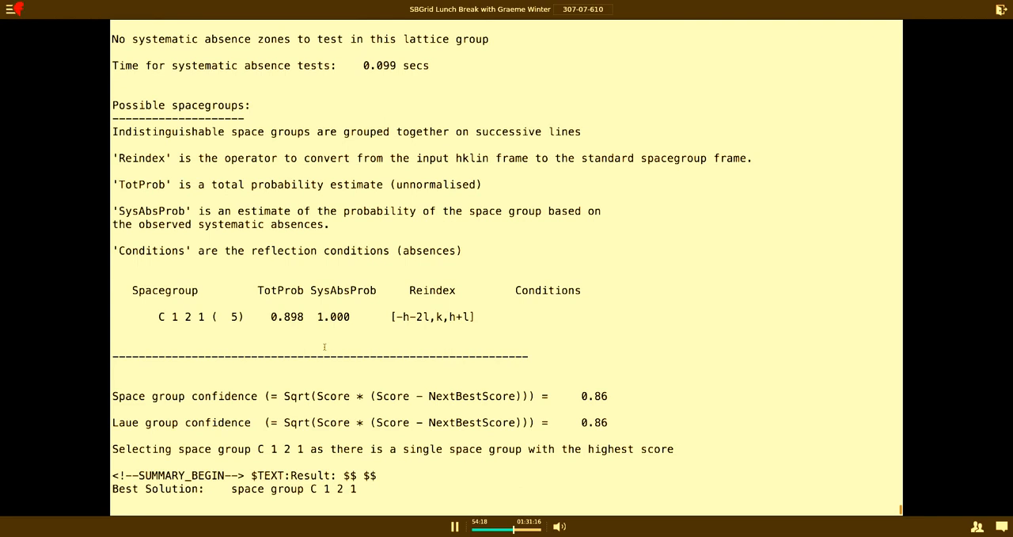
scroll(down, 3)
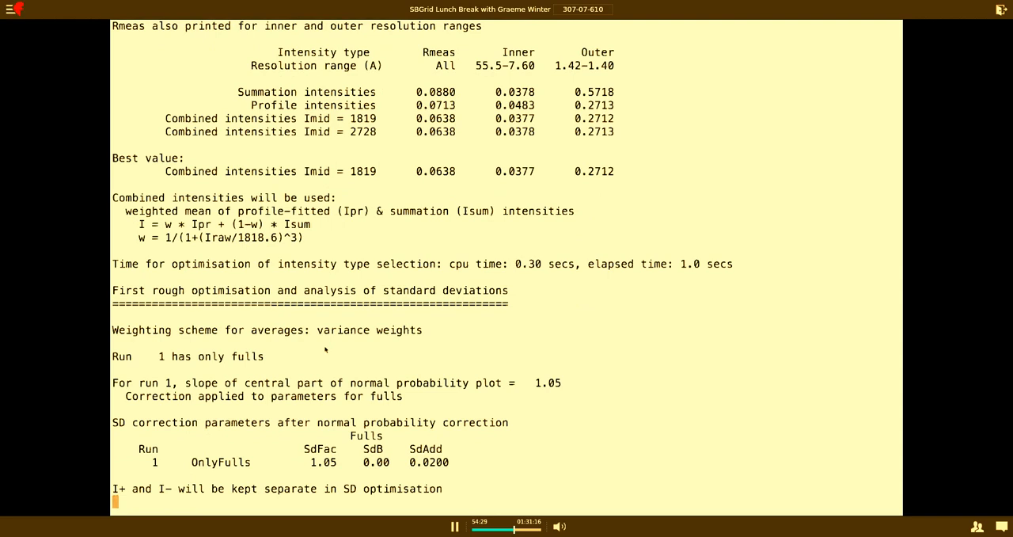
- Scroll through the aimless scaling output to the 78698-reflection, 1.40 Å summary for scaled.mtz
scroll(down, 3)
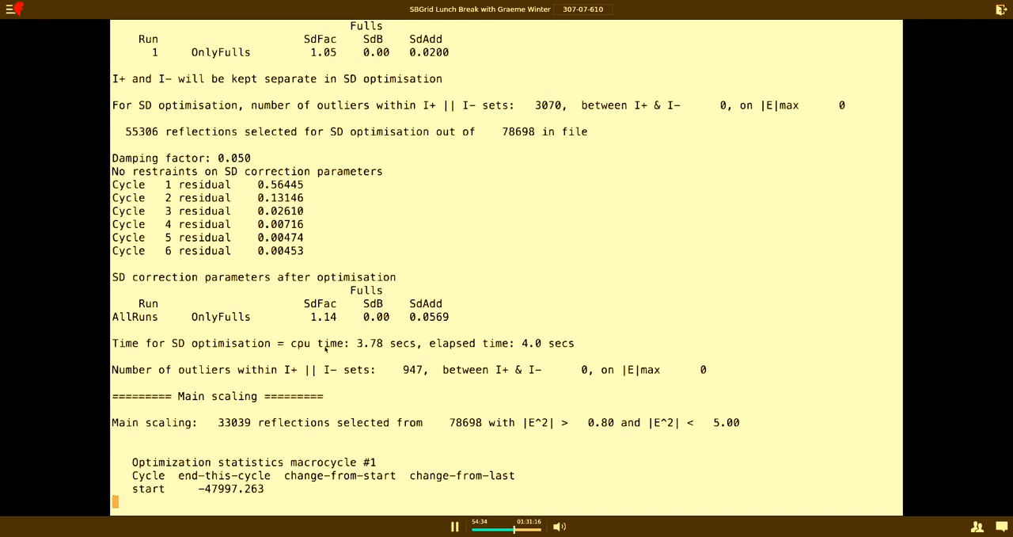
scroll(down, 3)
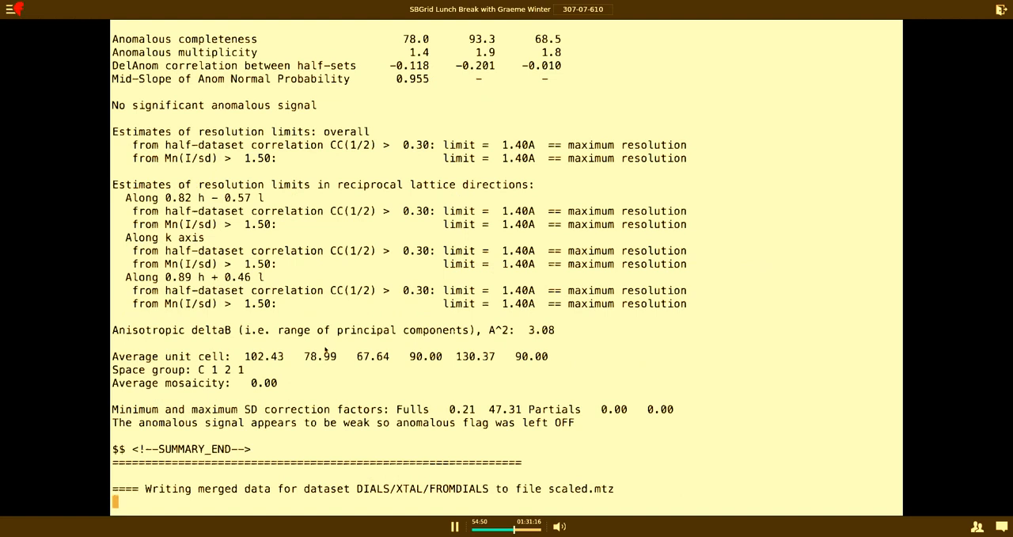
scroll(down, 3)
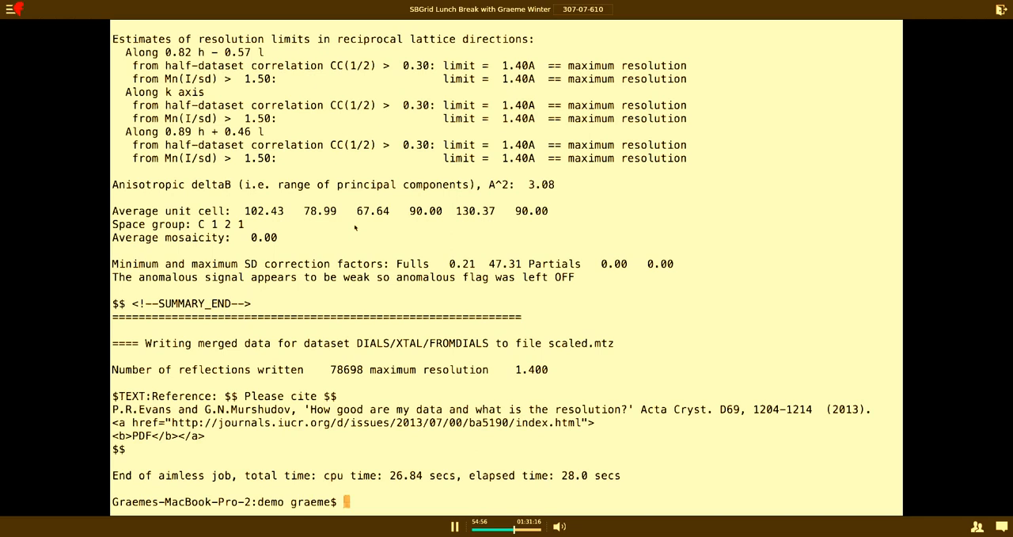
scroll(up, 3)
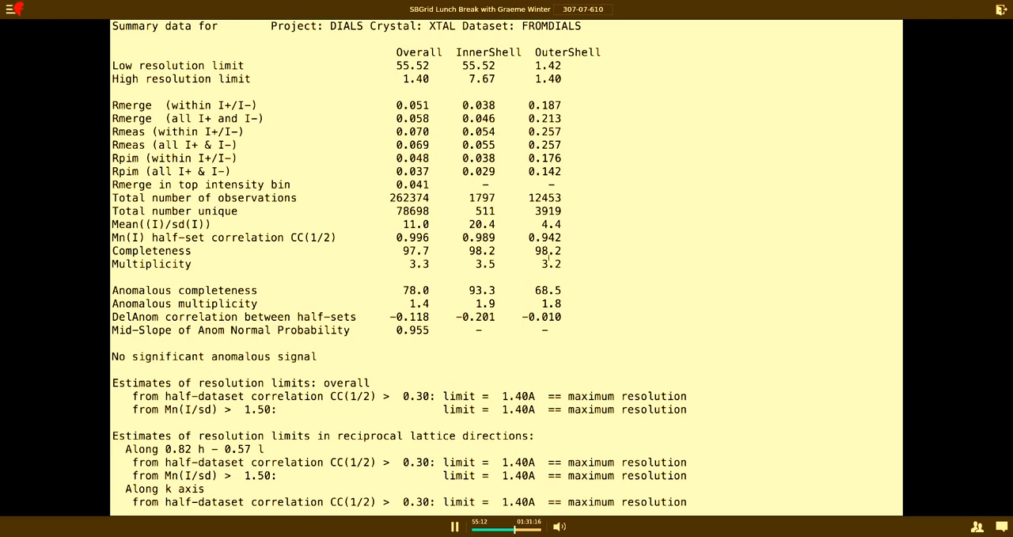
scroll(down, 3)
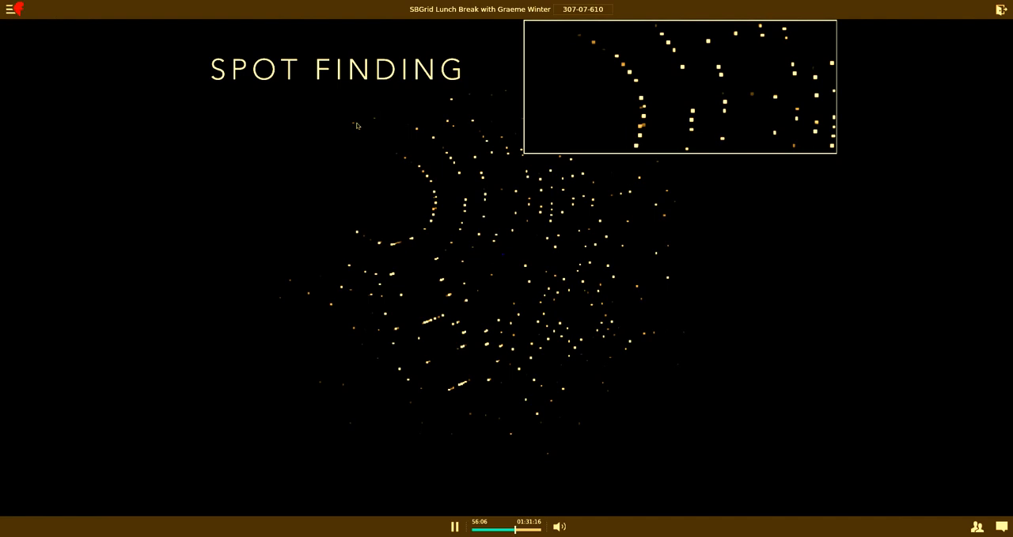
mouse_move(410, 211)
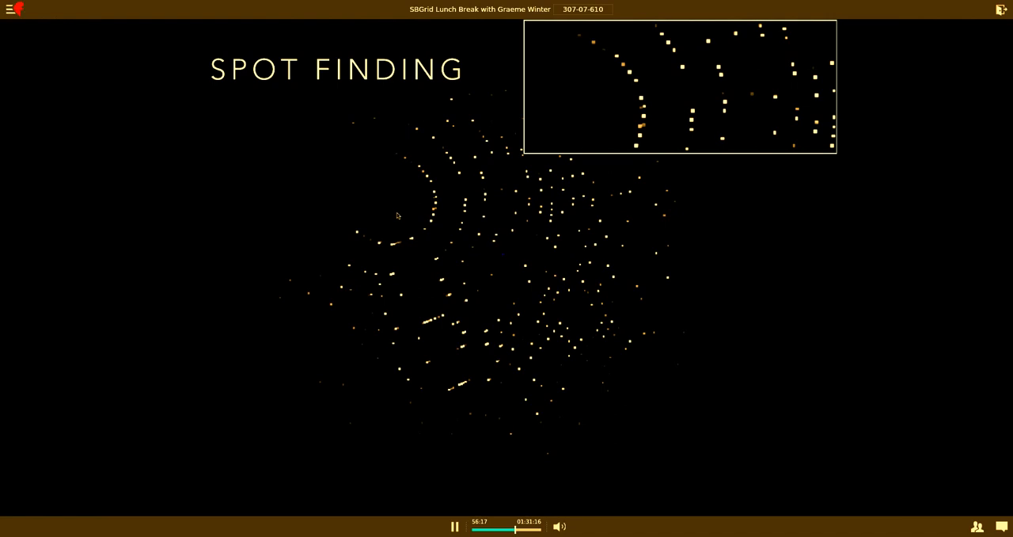
mouse_move(440, 178)
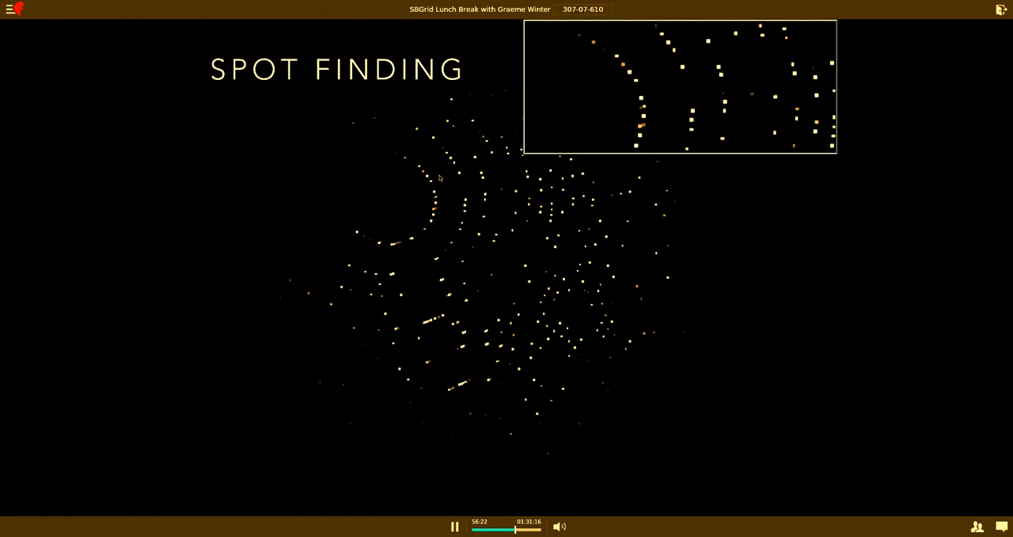
mouse_move(380, 277)
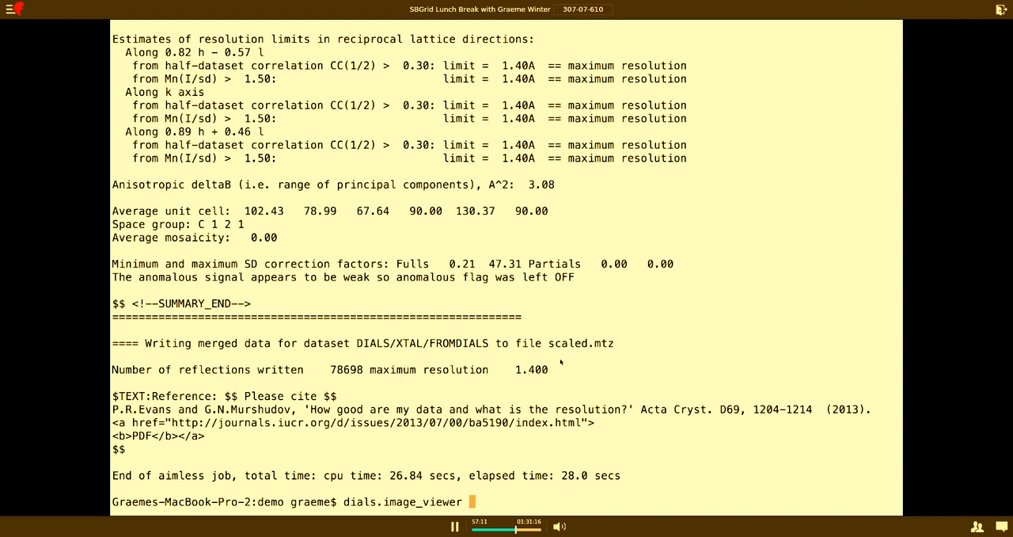
- Enter the ~/data/ path for the dials.image_viewer command at the prompt
text(~/data/)
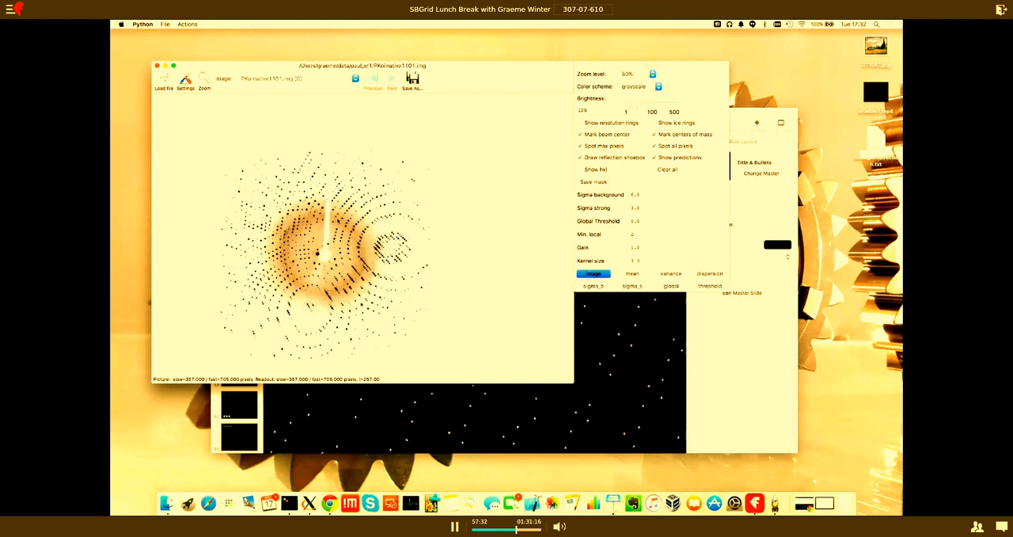
- Select the diffraction image in dials.image_viewer to show its found-spot overlays
click(709, 272)
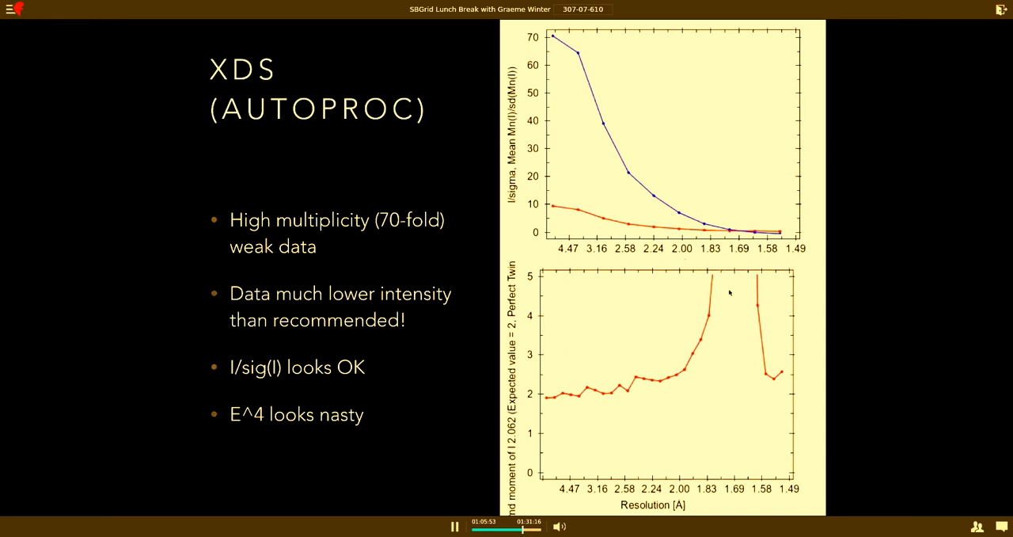
mouse_move(675, 390)
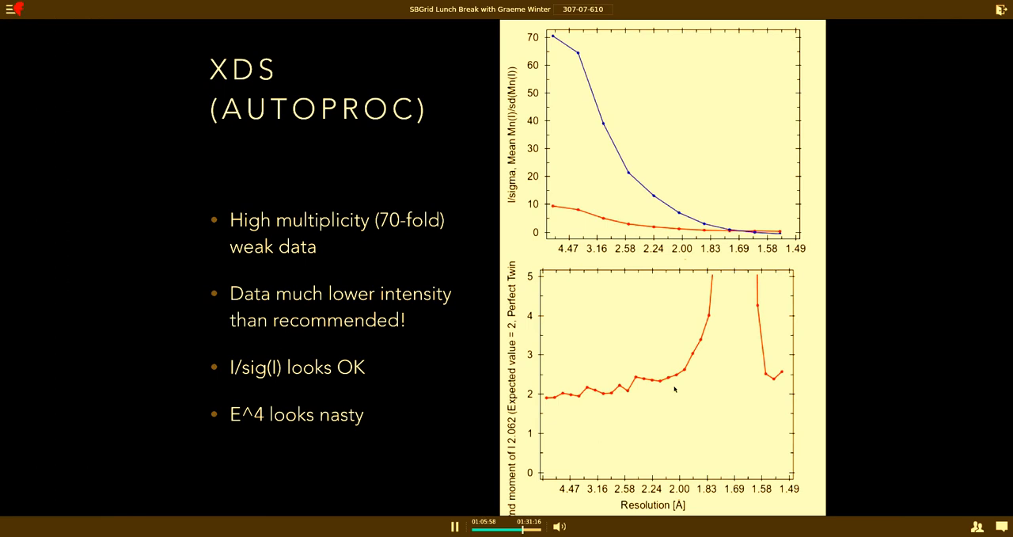